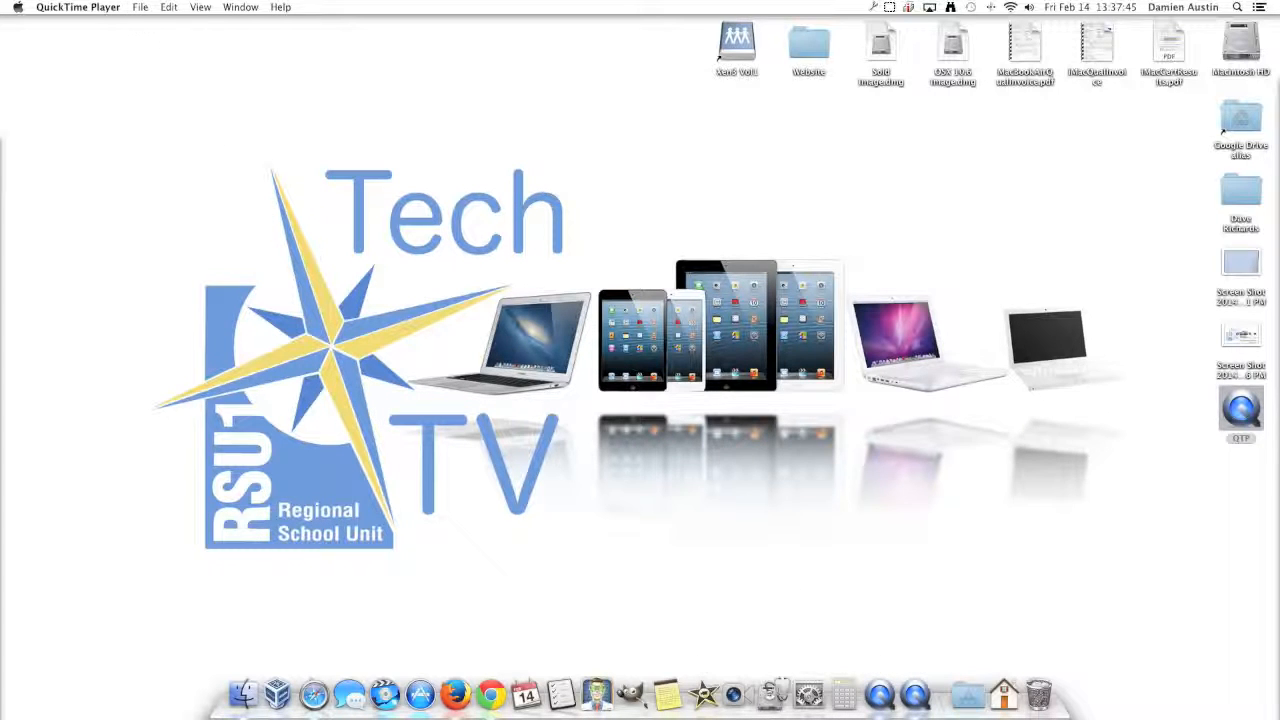
Step: Start a new screen recording session from the File menu
left_click(141, 7)
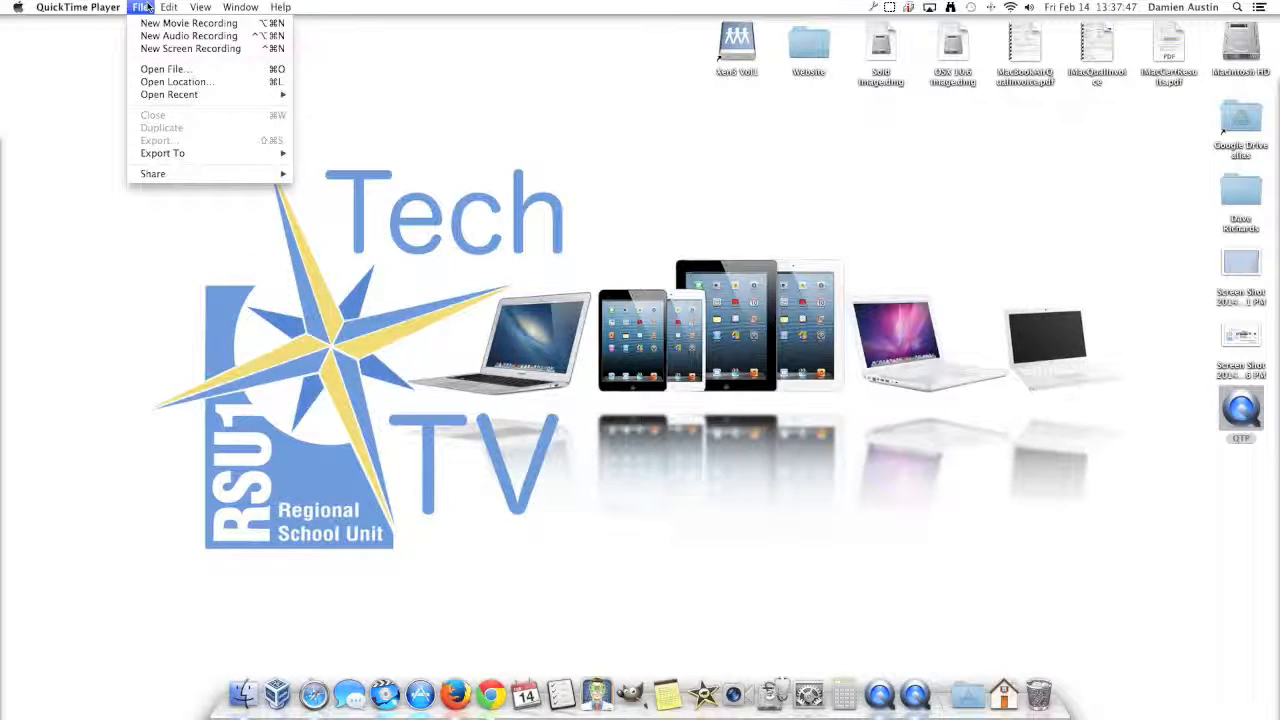
left_click(190, 48)
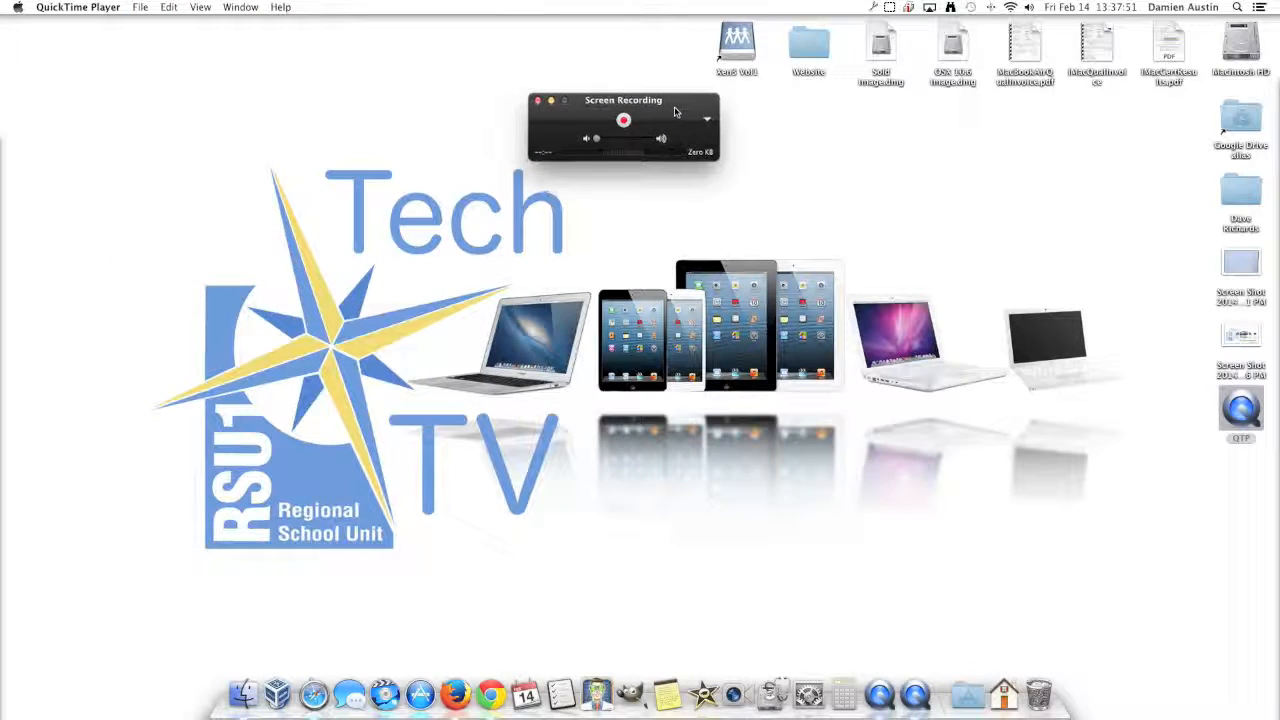
Step: Set the screen recording microphone option to None
left_click(707, 120)
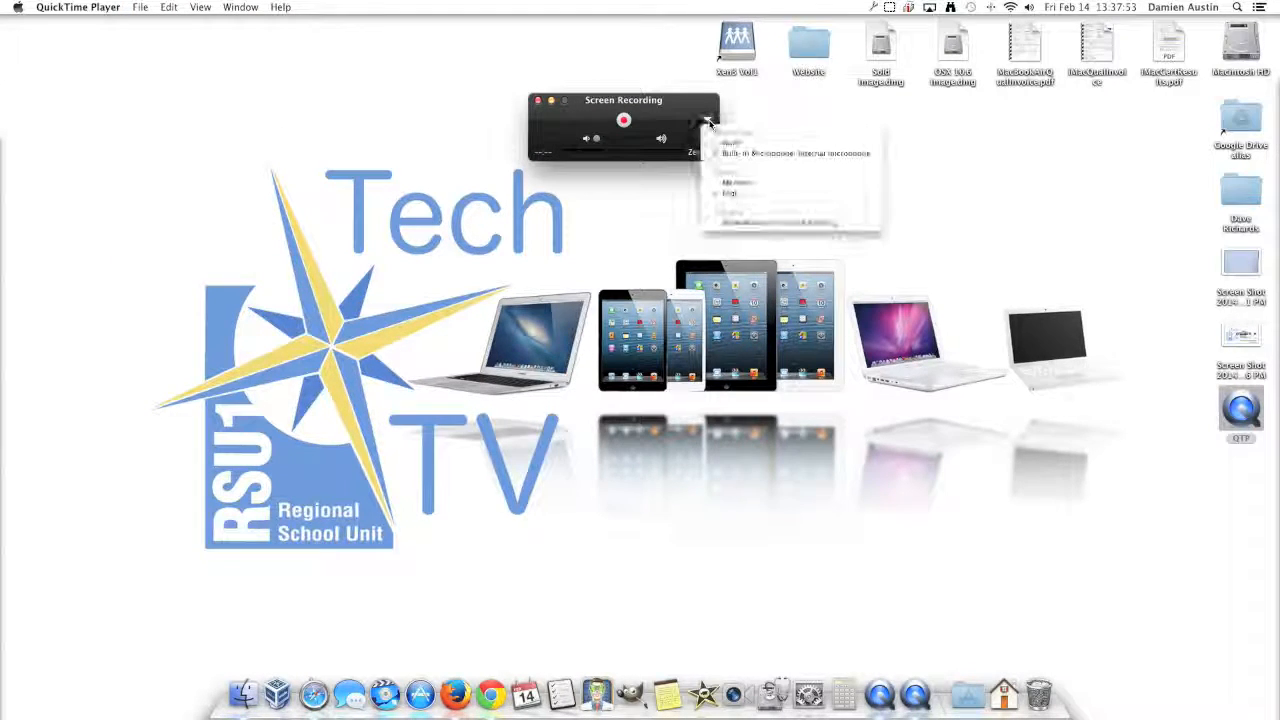
left_click(707, 120)
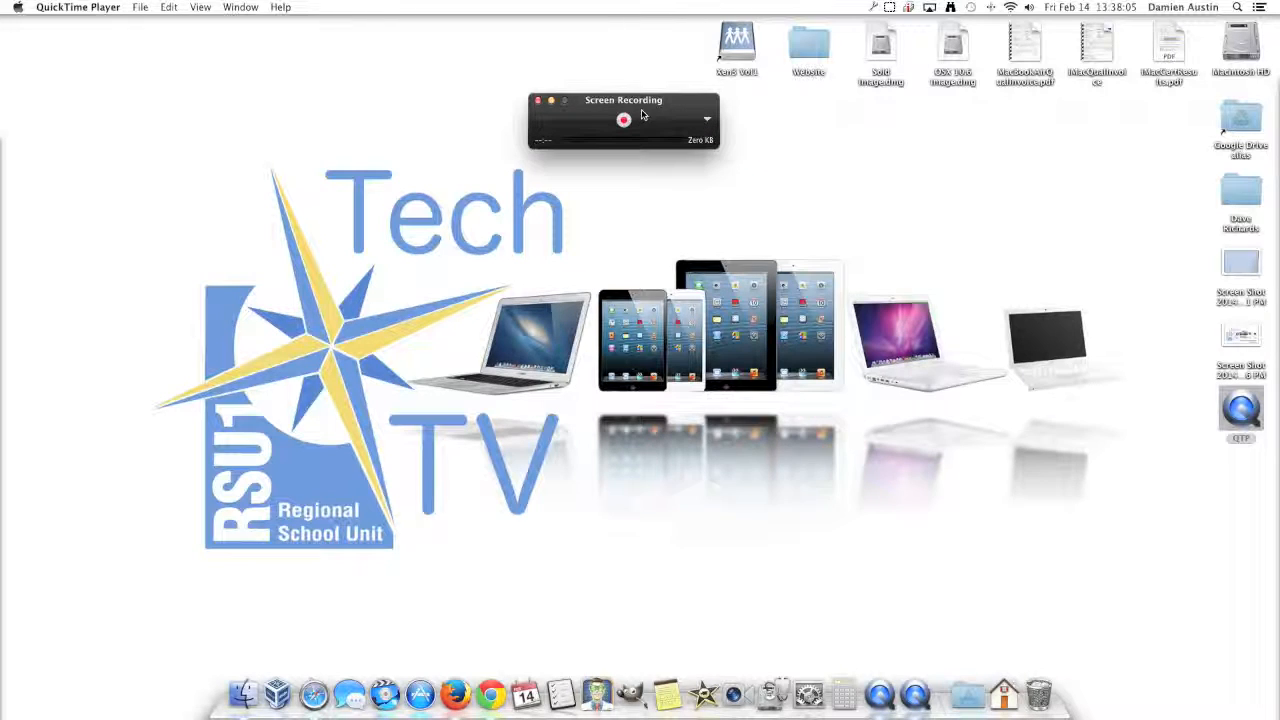
Step: Move the recording panel, cancel a partial-area selection, and record the full screen
left_click_drag(624, 100, 596, 88)
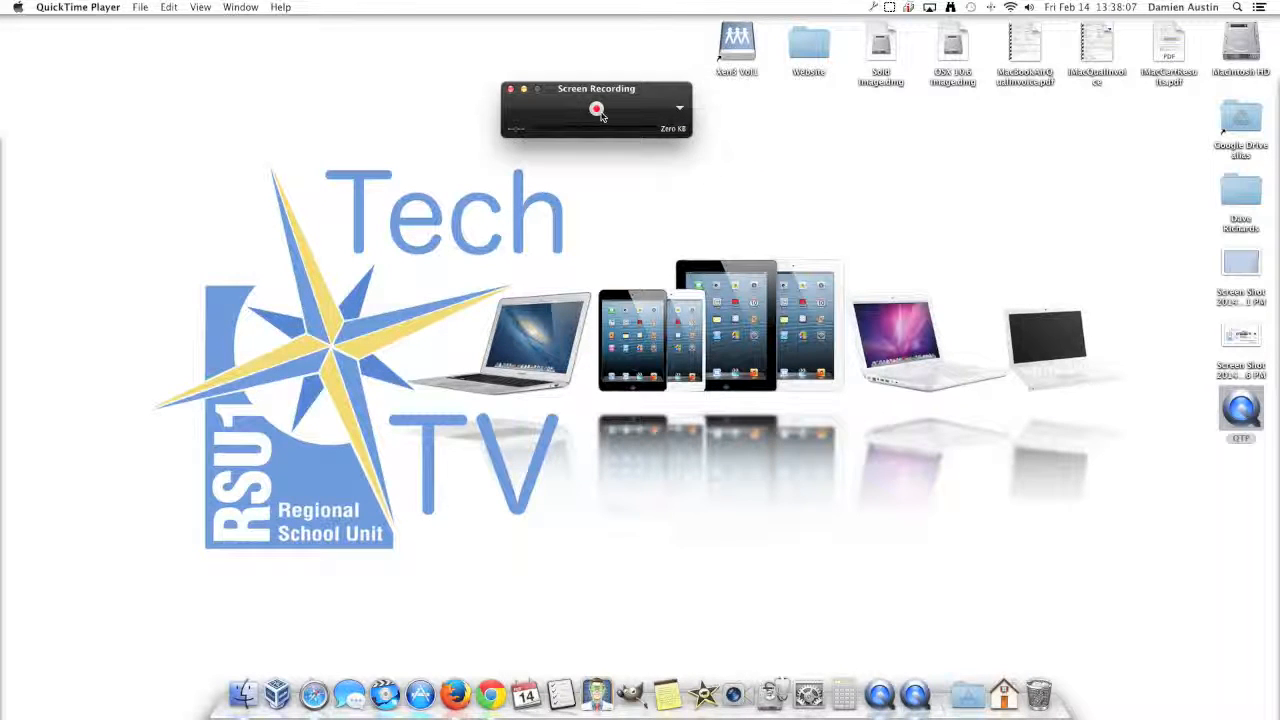
mouse_move(596, 108)
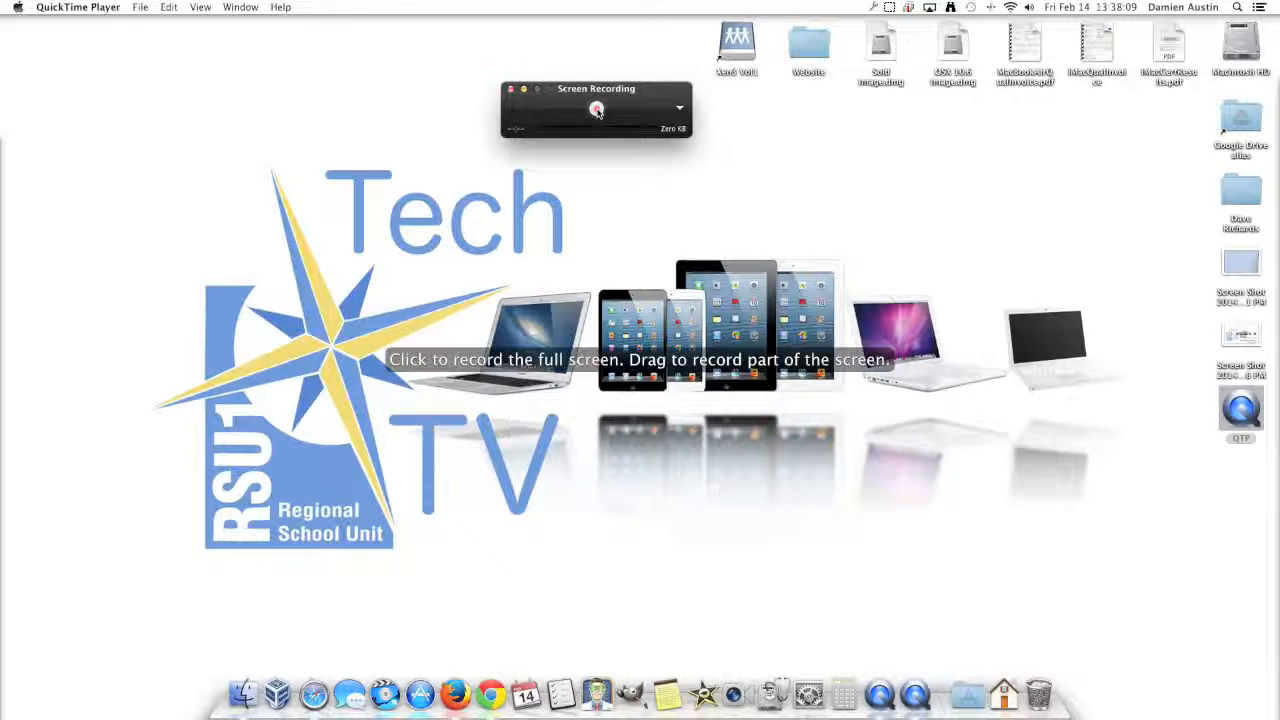
left_click(596, 108)
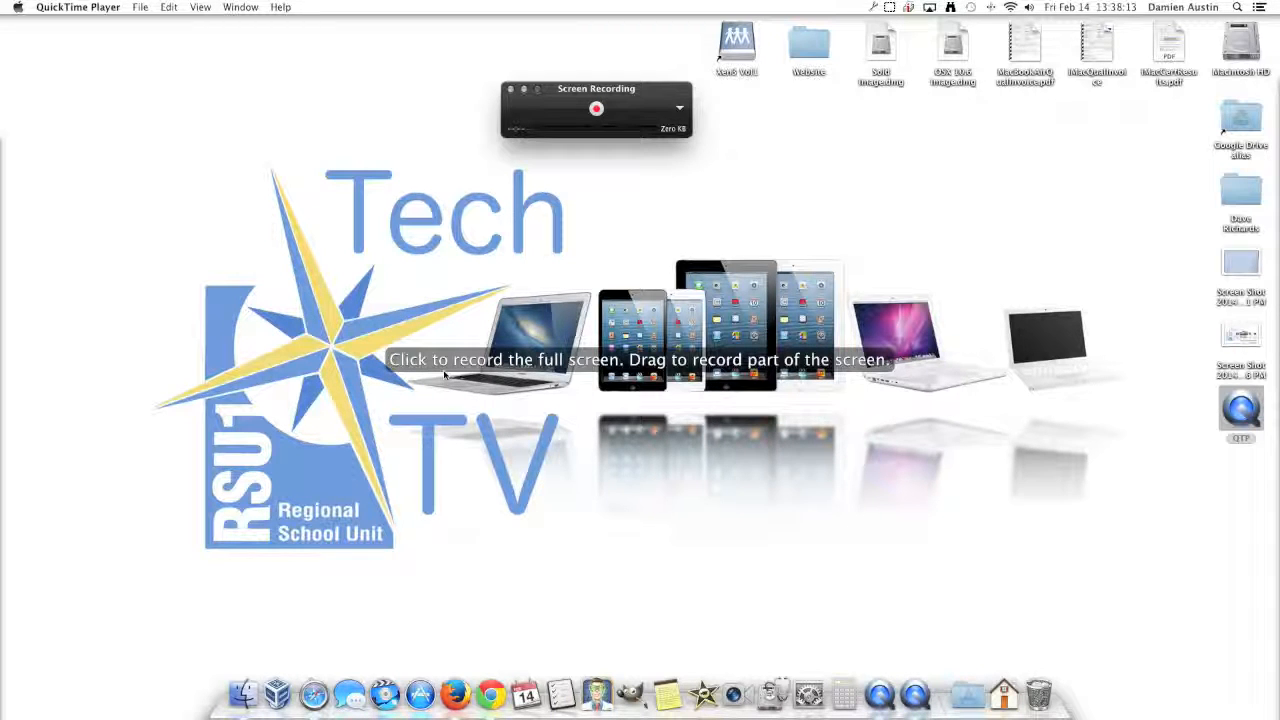
left_click_drag(165, 140, 805, 560)
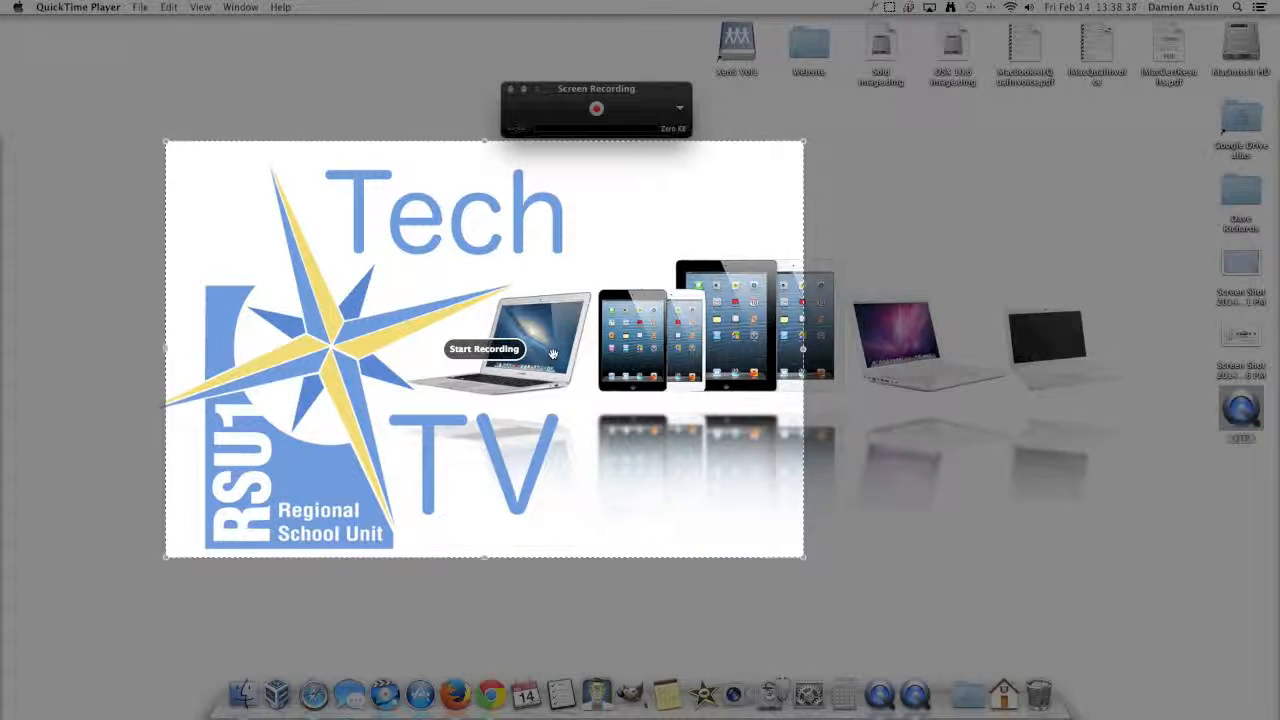
left_click(596, 108)
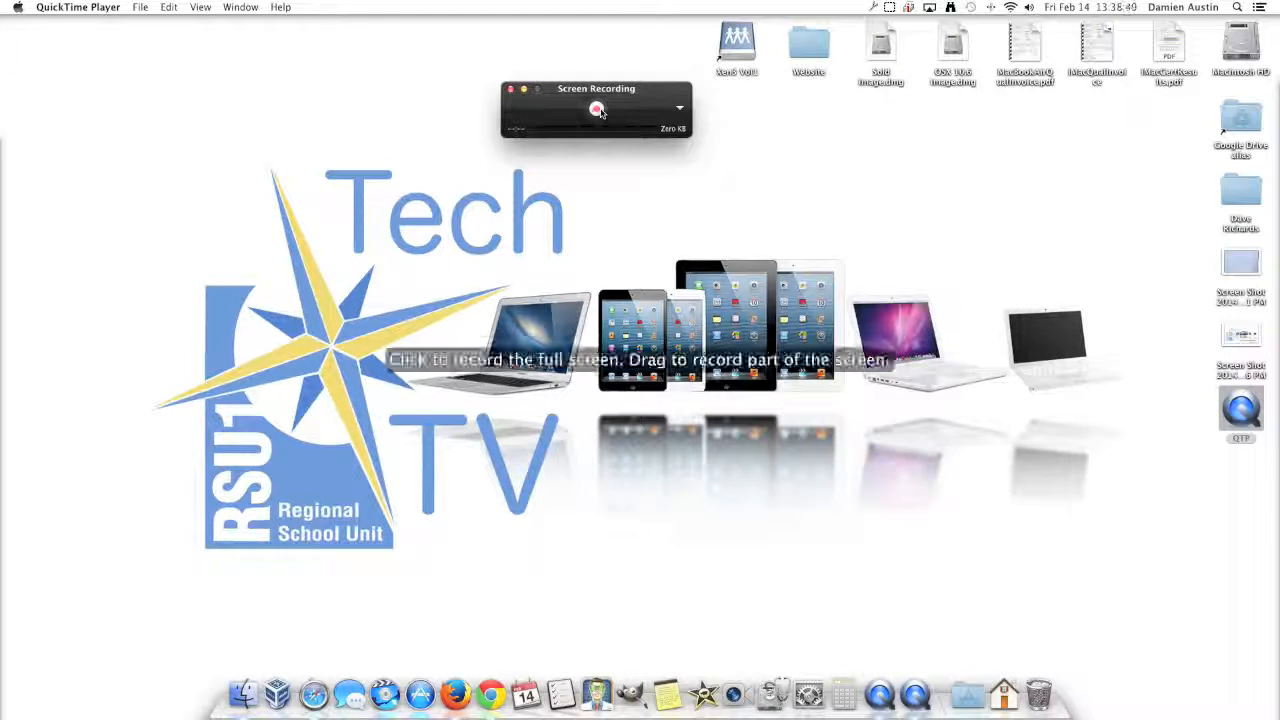
left_click(596, 108)
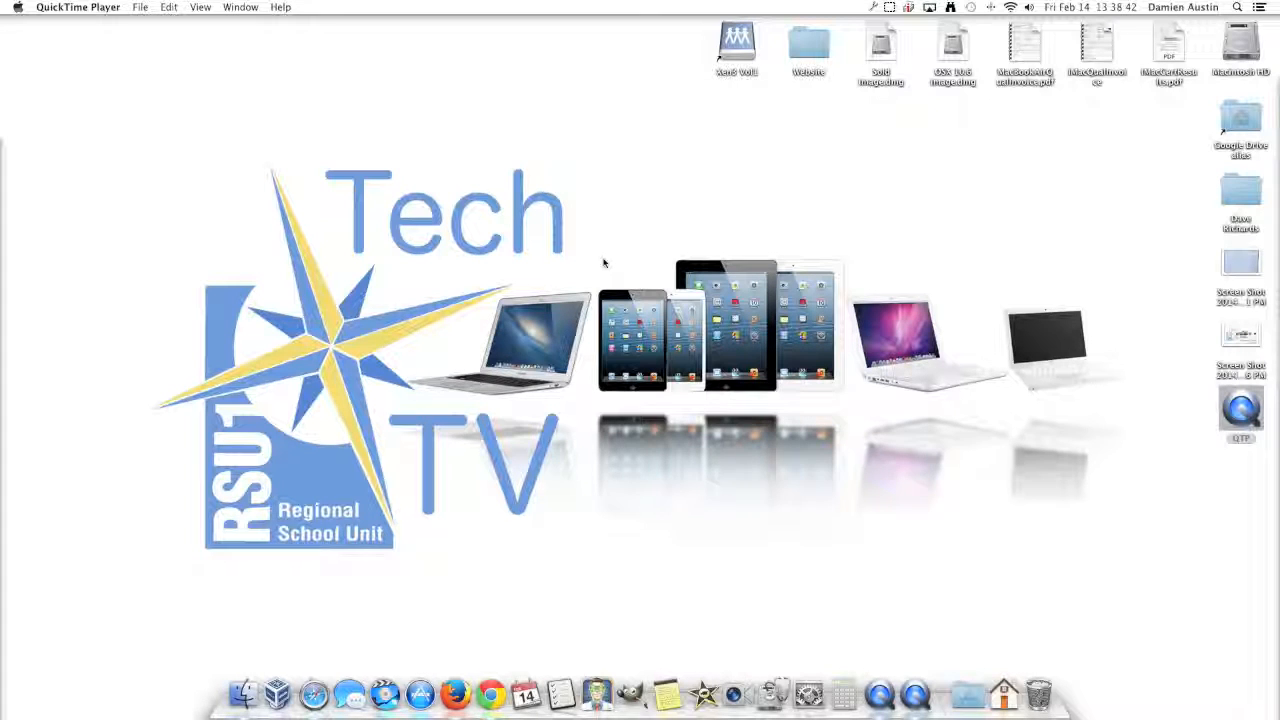
mouse_move(605, 225)
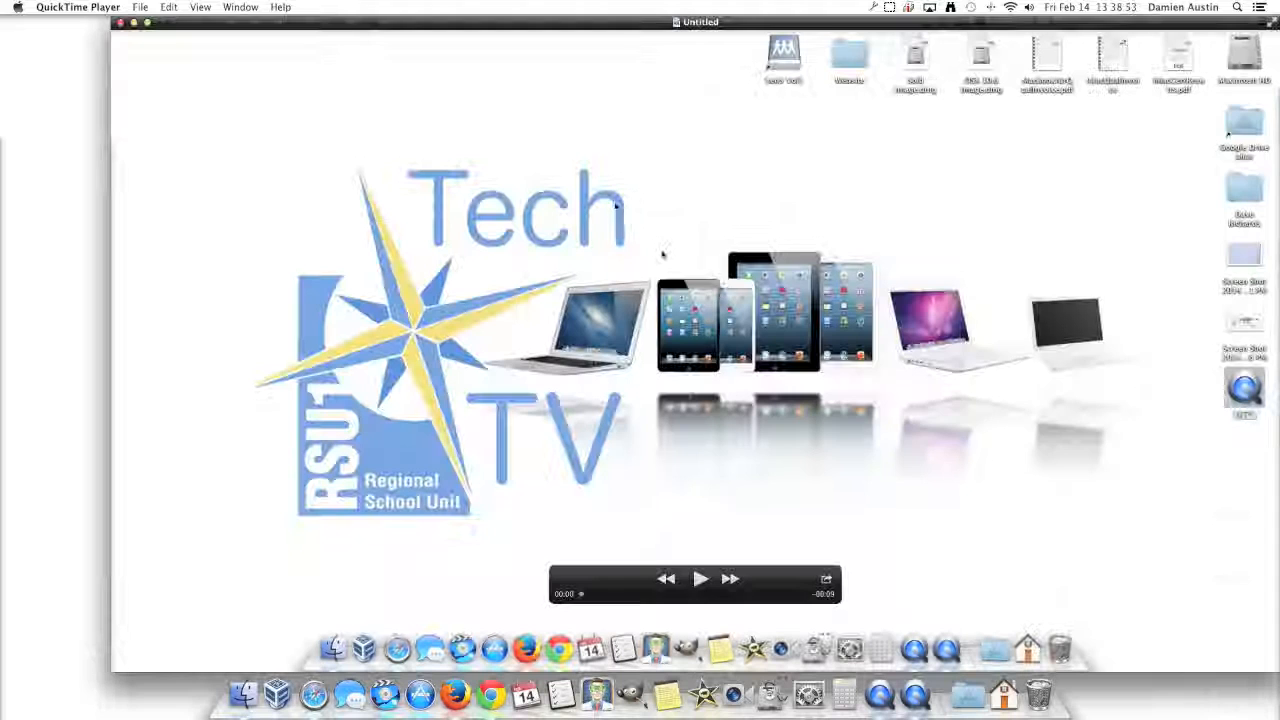
Step: Enlarge and play the Untitled recording, view Share options, then close it
left_click_drag(695, 21, 632, 21)
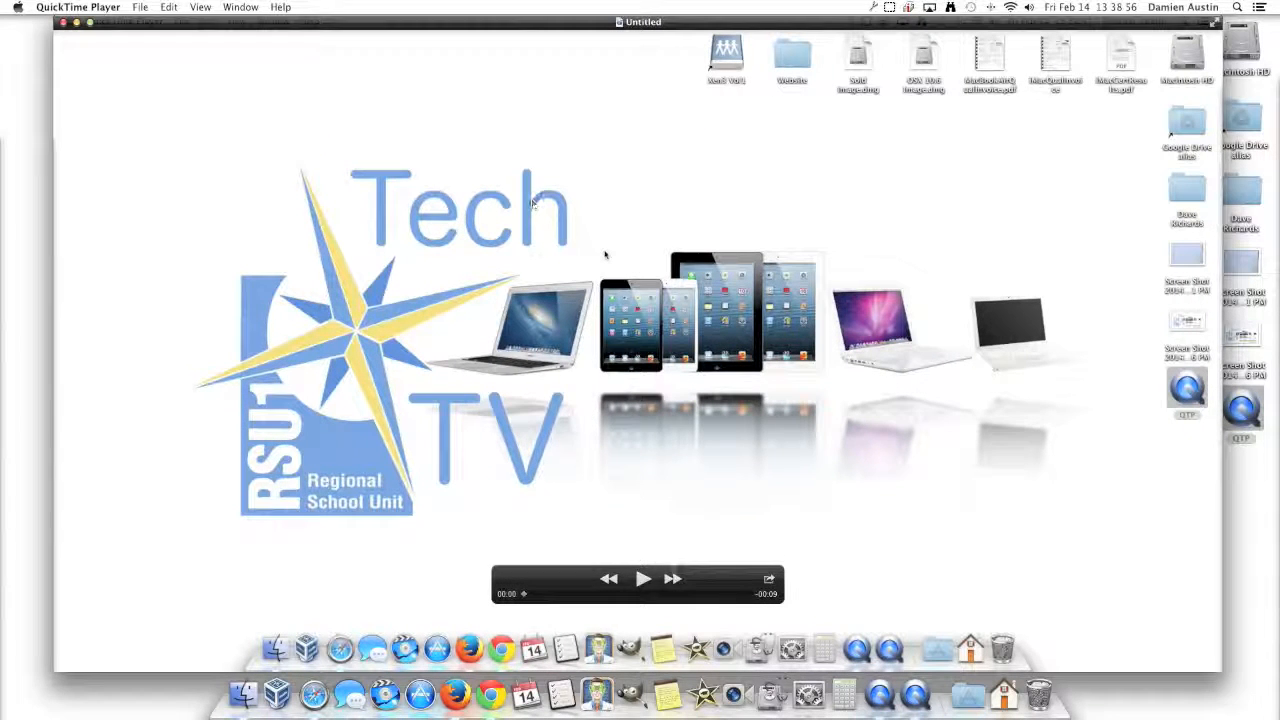
left_click(642, 578)
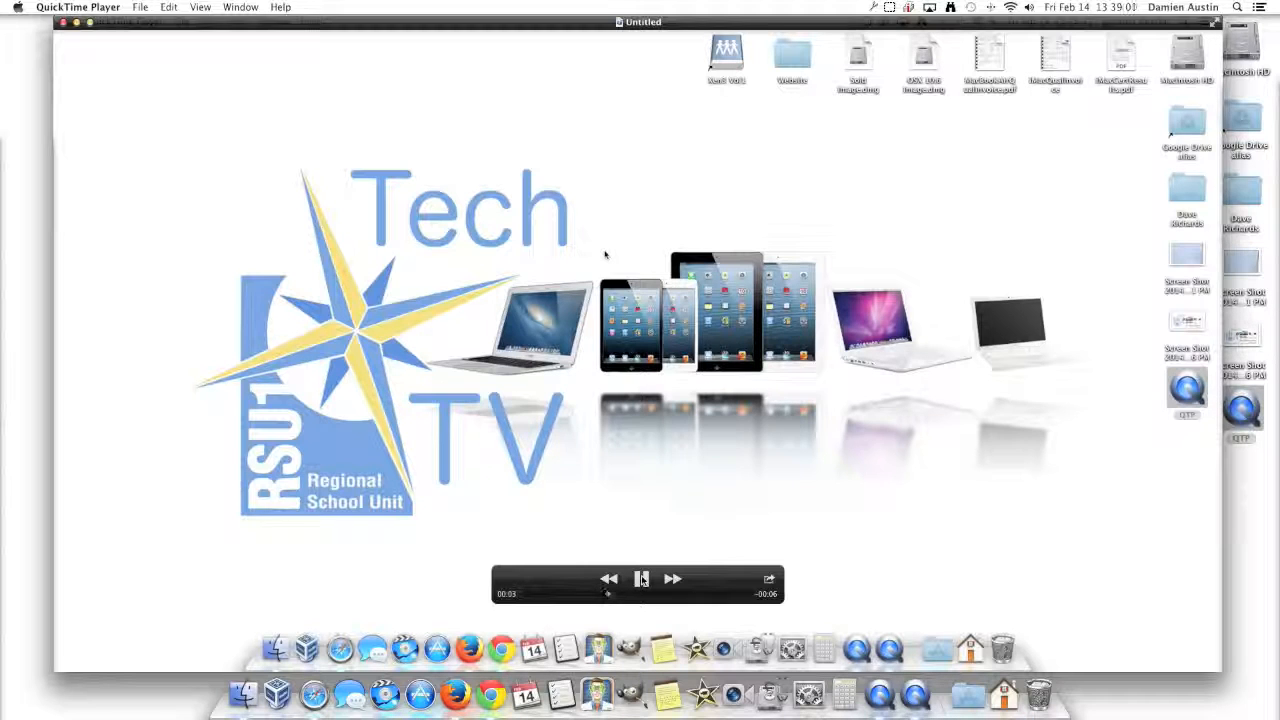
left_click(641, 578)
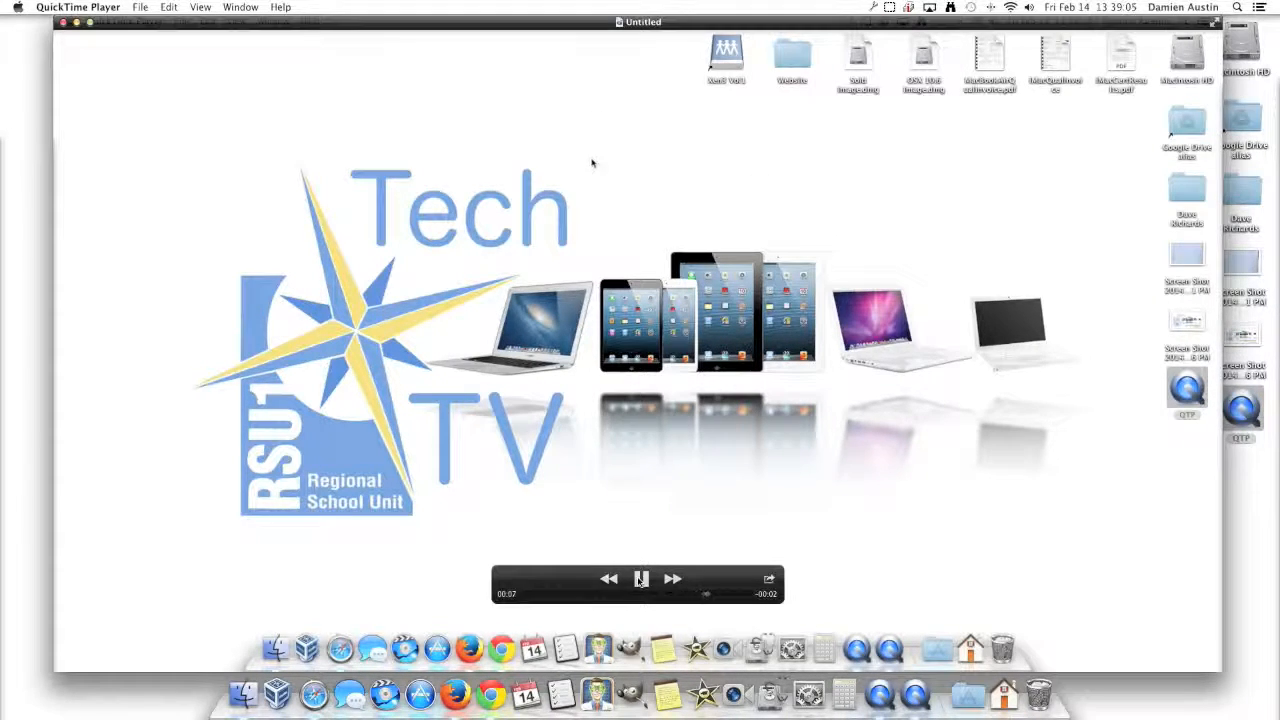
left_click(640, 578)
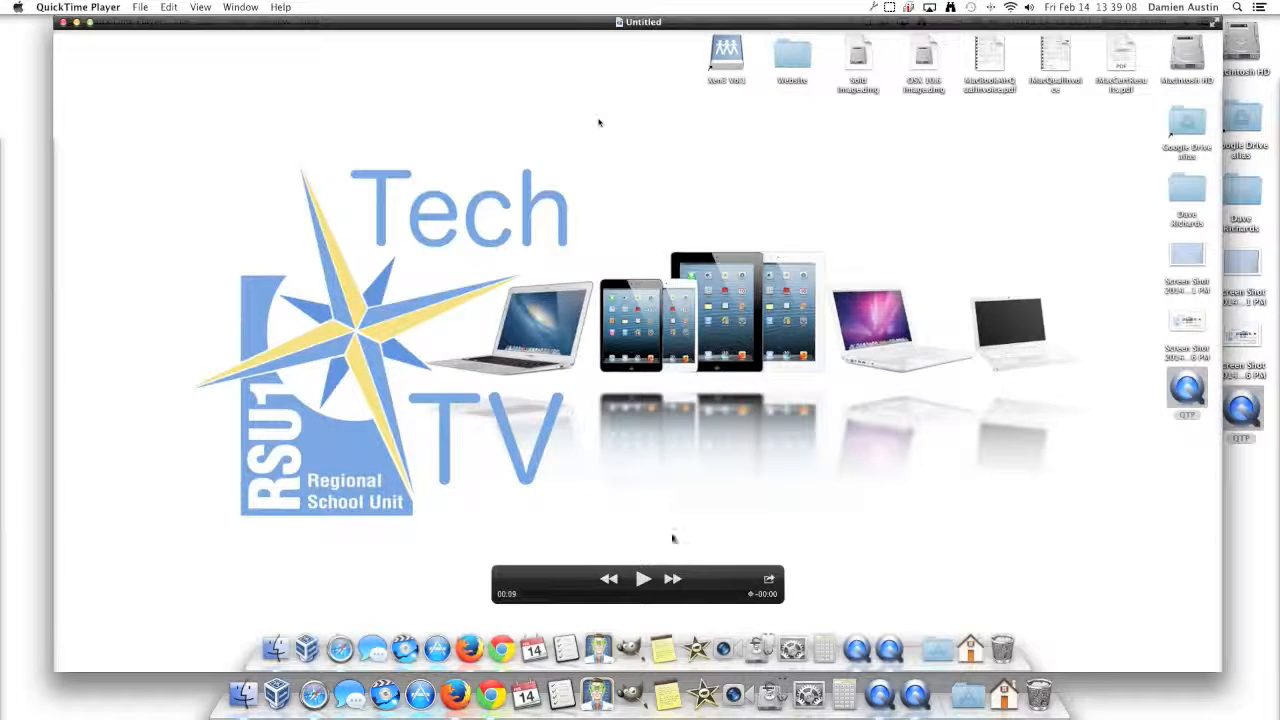
left_click(769, 578)
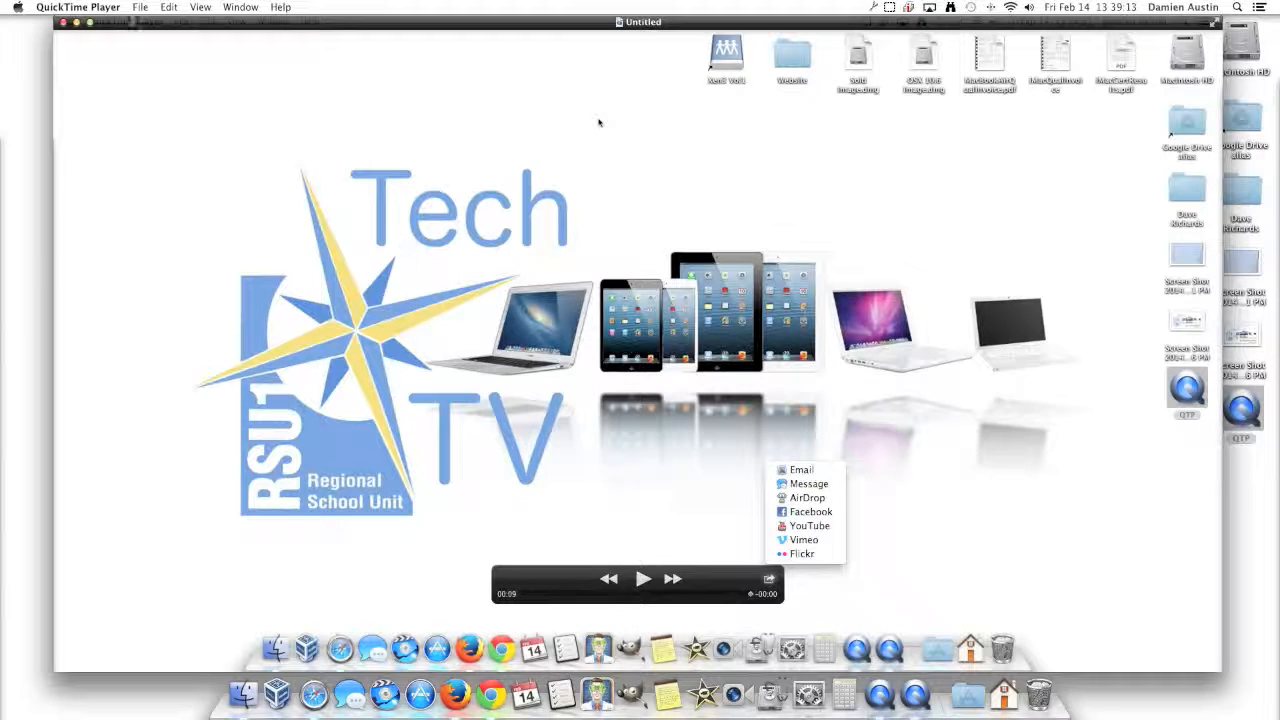
left_click(62, 22)
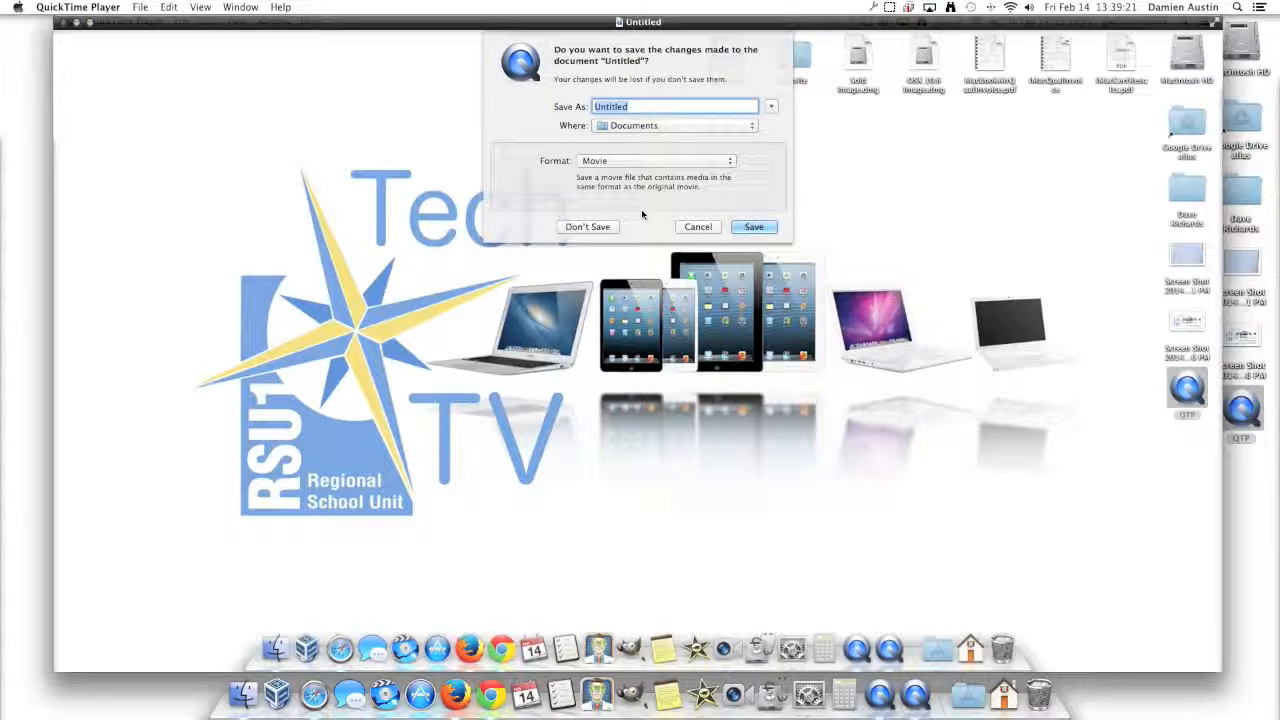
mouse_move(645, 106)
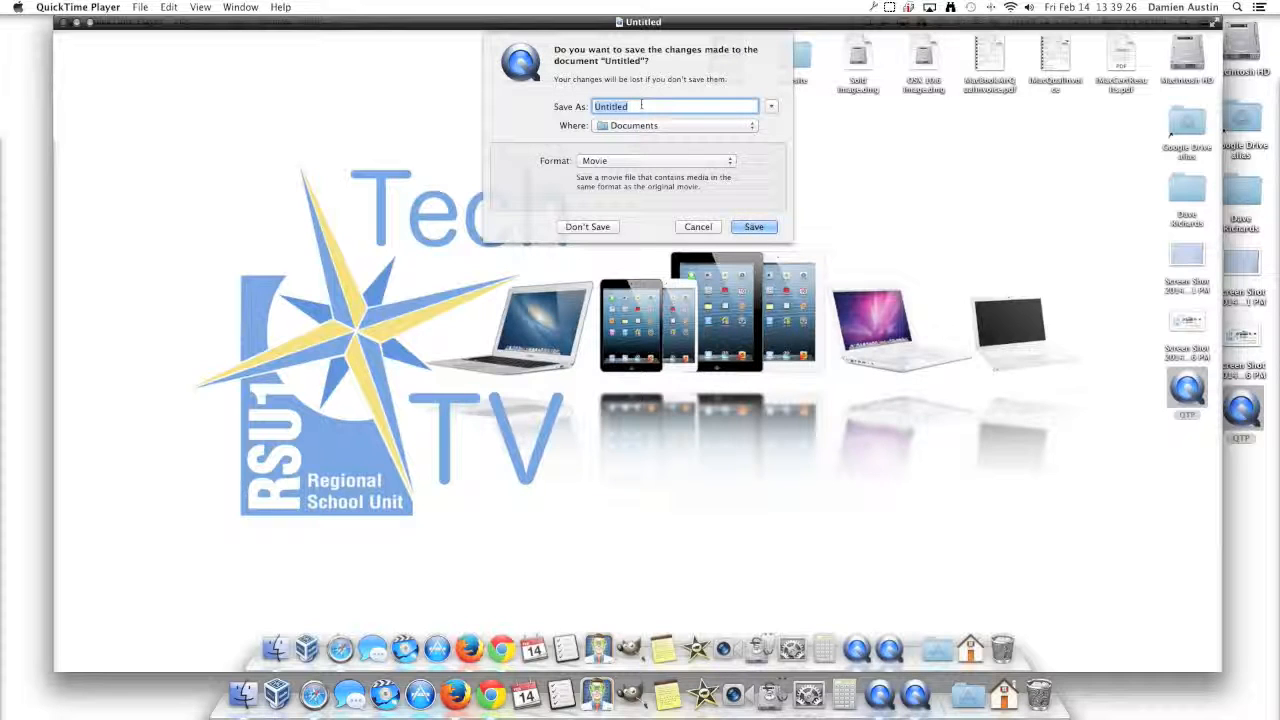
Step: Show the Format pop-up choices for saving the untitled recording
left_click(655, 160)
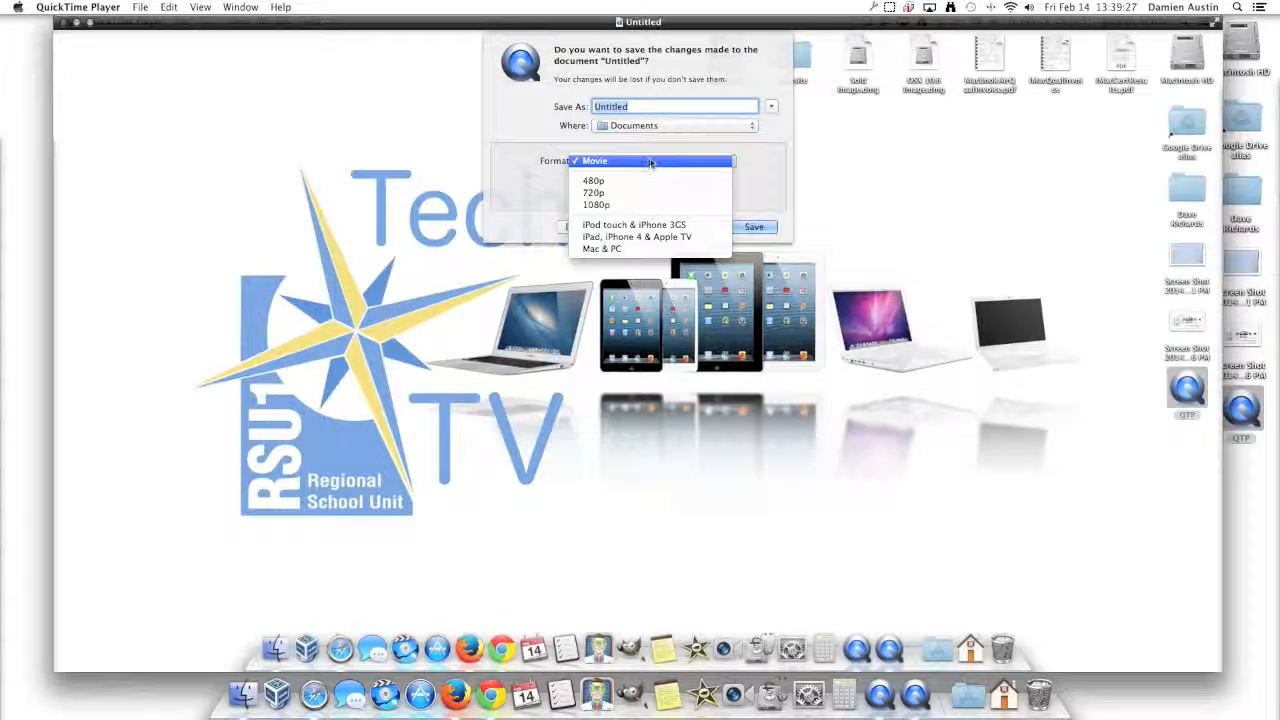